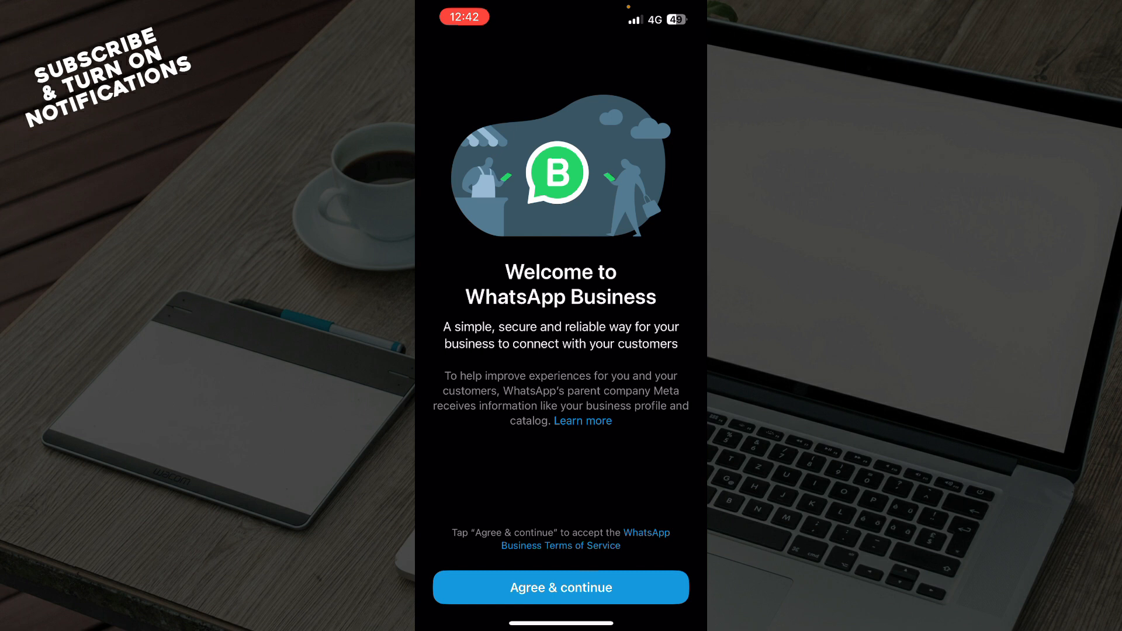
- Accept the WhatsApp Business terms with Agree & continue to start profile setup
click(560, 587)
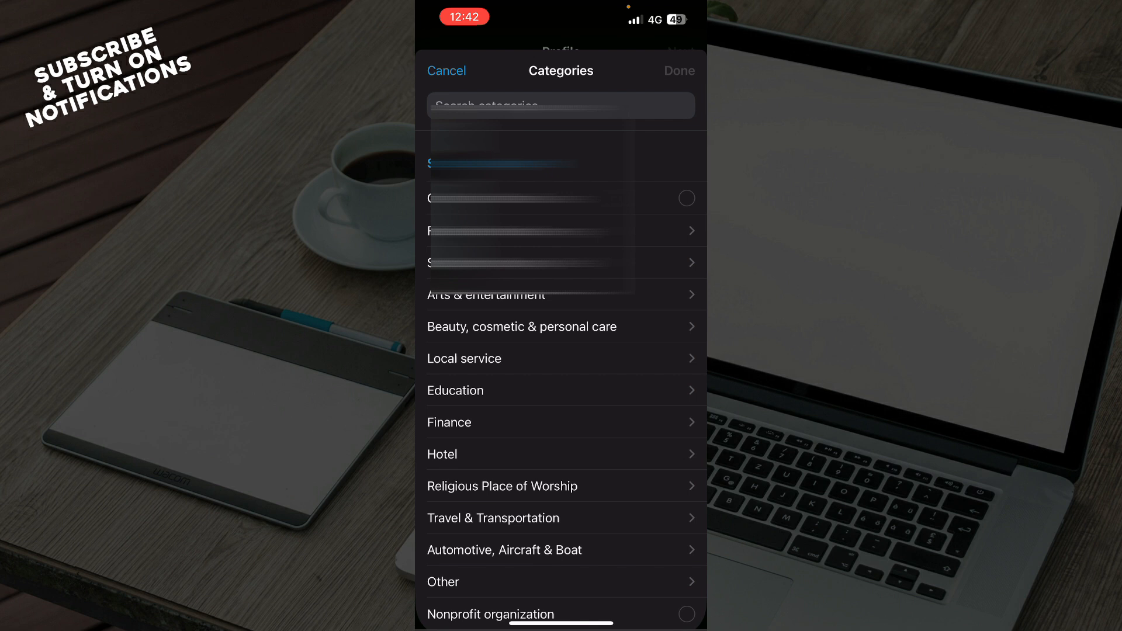
- Search the Categories sheet and pick a category for the business profile
click(559, 107)
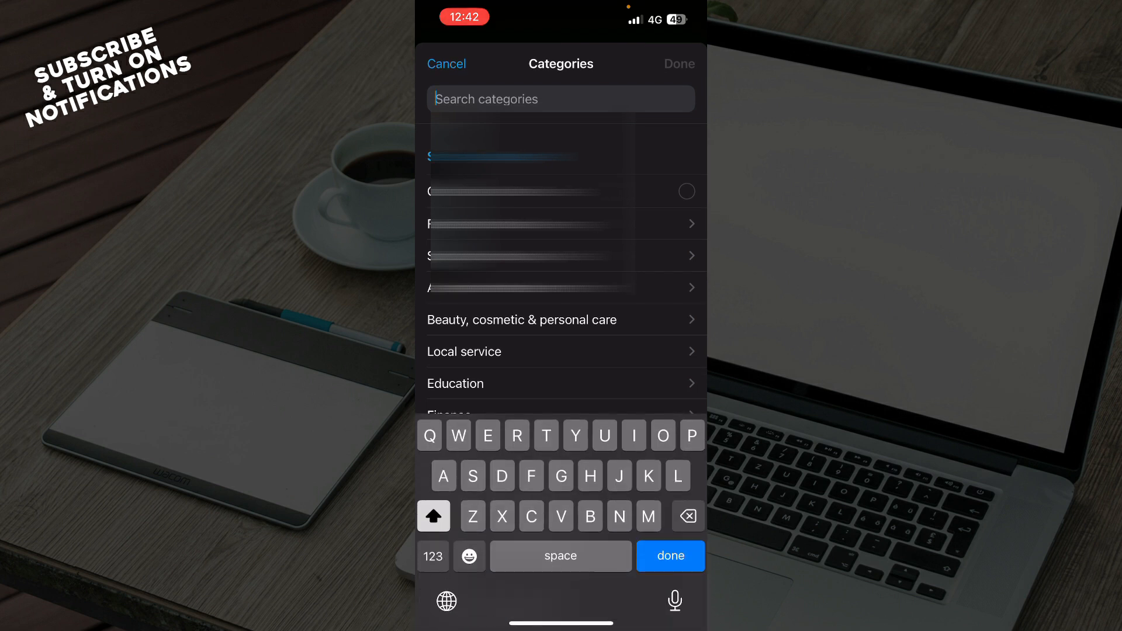
click(445, 63)
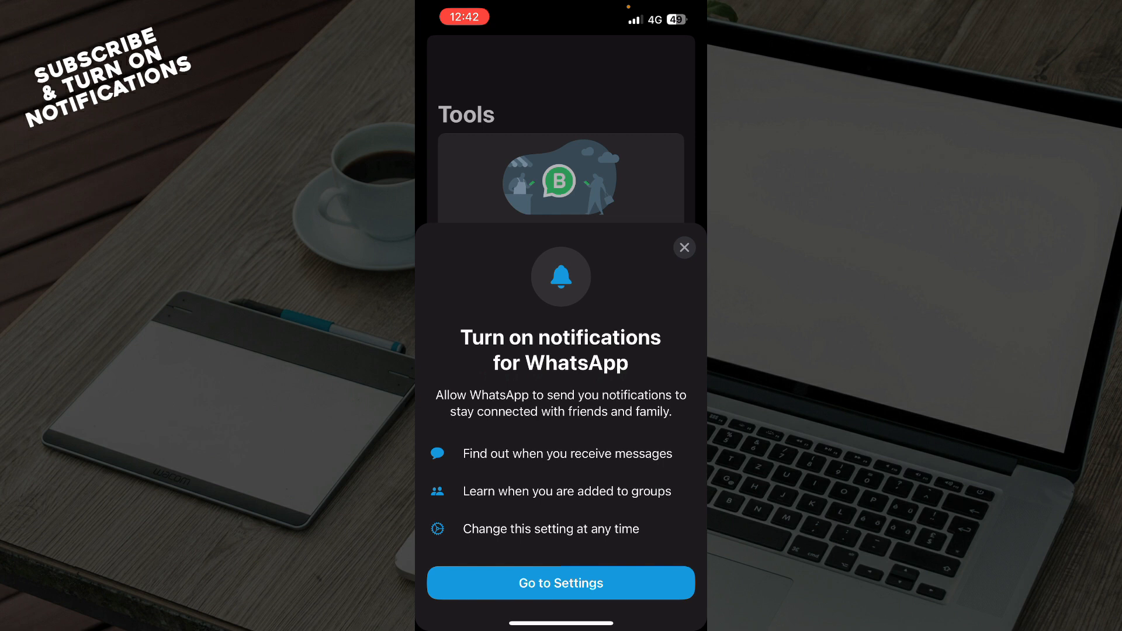
- Dismiss the notifications prompt, browse Updates and Settings, and return to the Tools tab
click(684, 248)
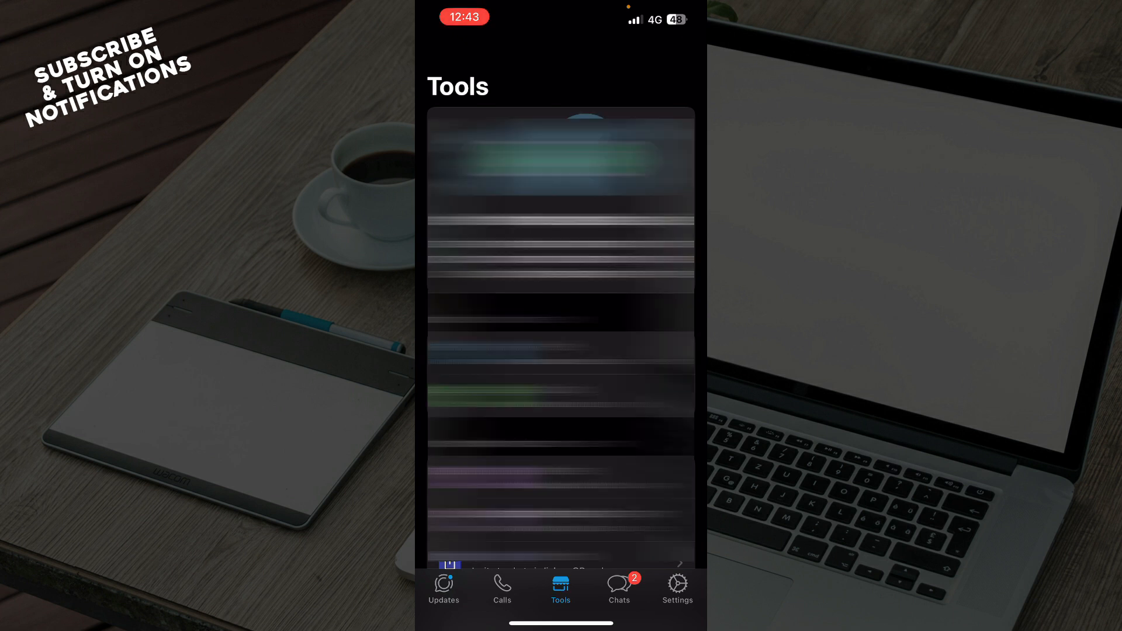
click(443, 589)
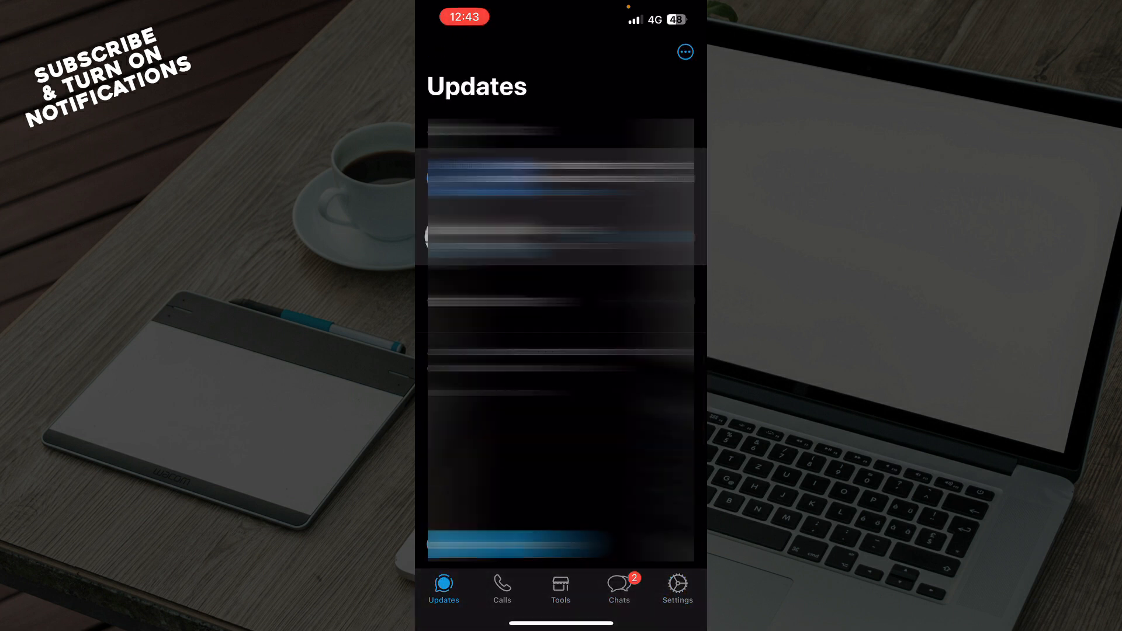
click(618, 586)
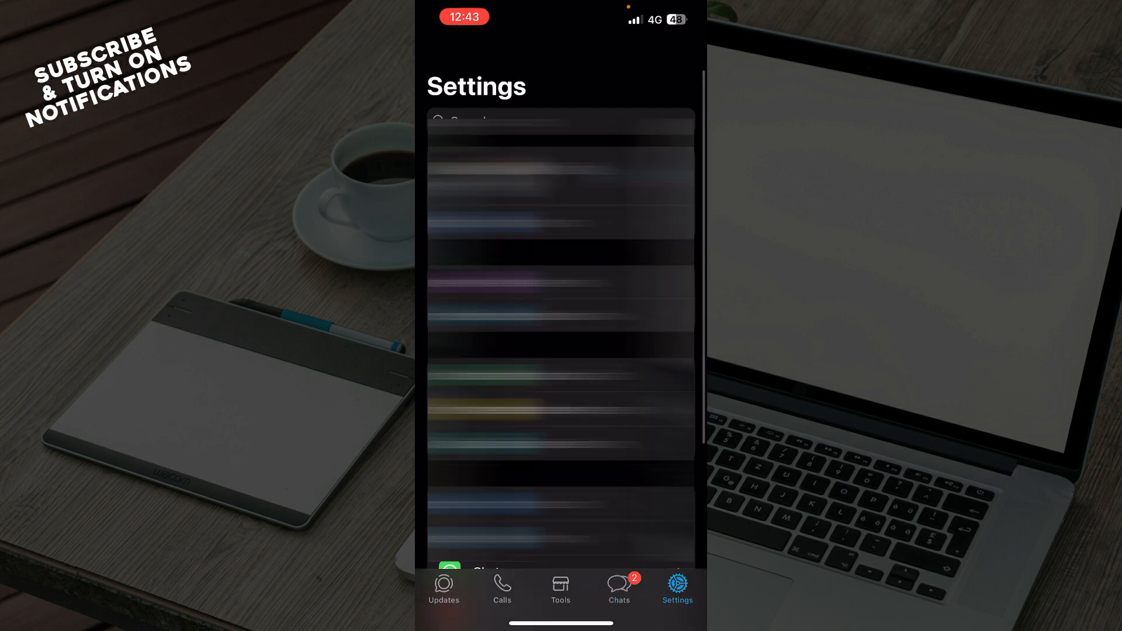
click(560, 587)
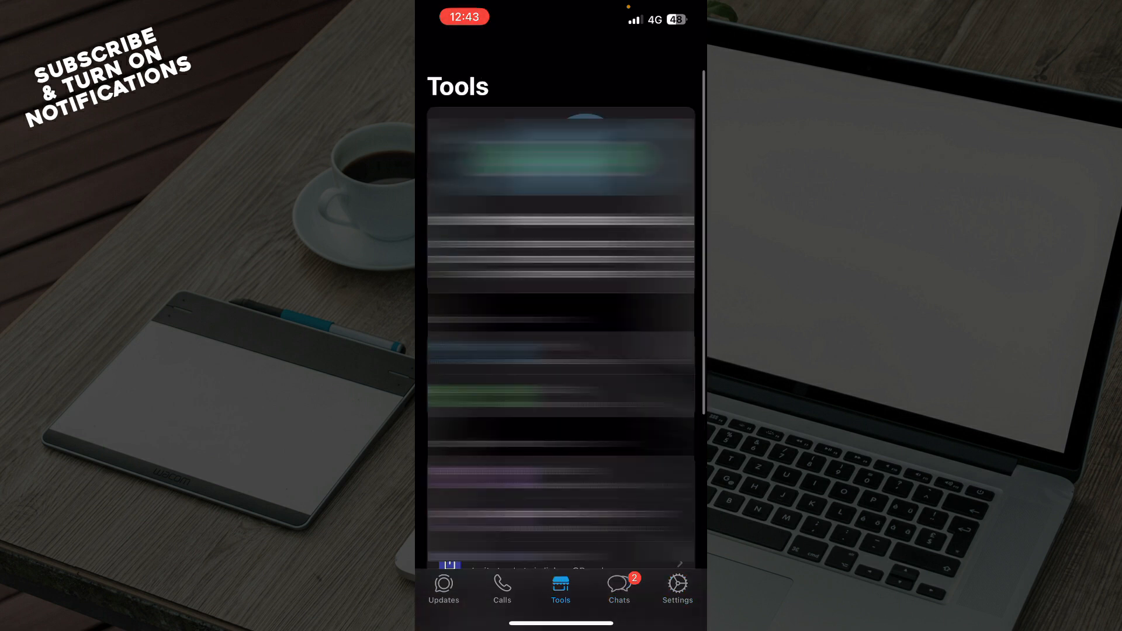